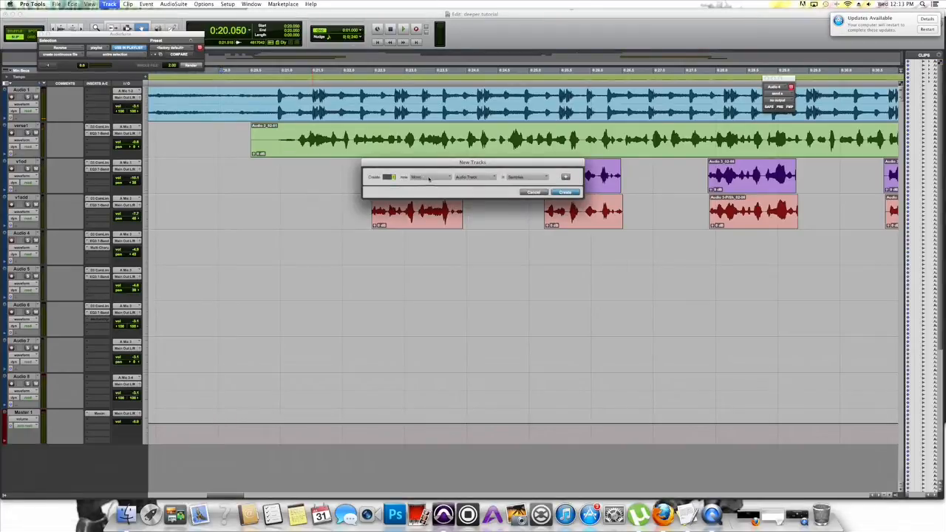
Create a new track with Stereo format and Aux Input type
click(429, 177)
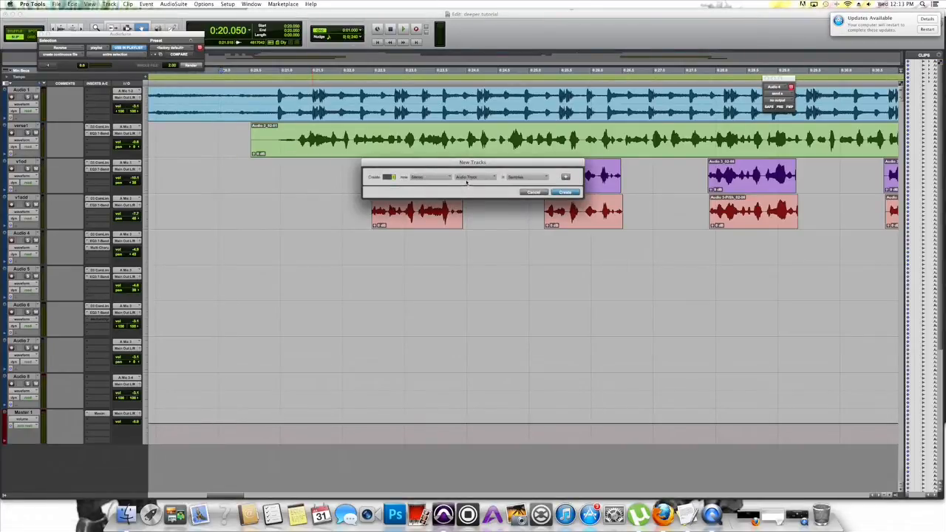
click(476, 177)
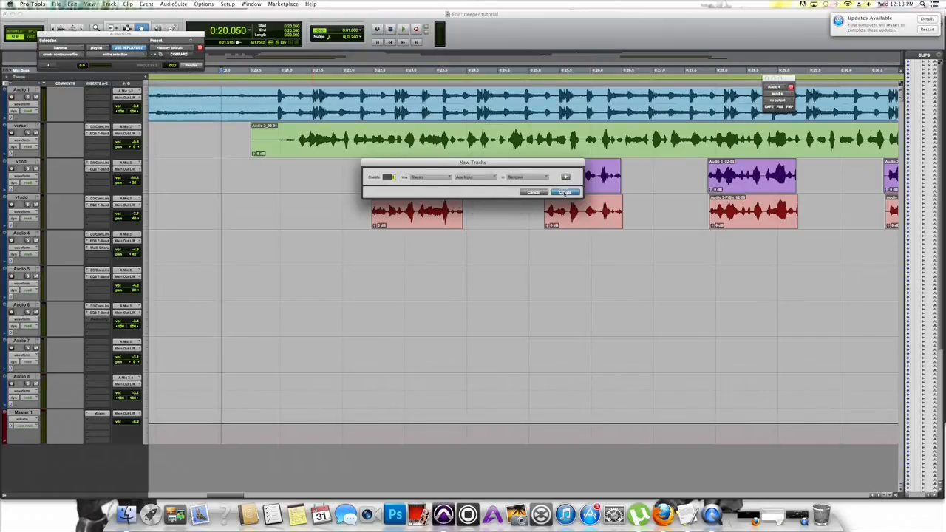
click(564, 192)
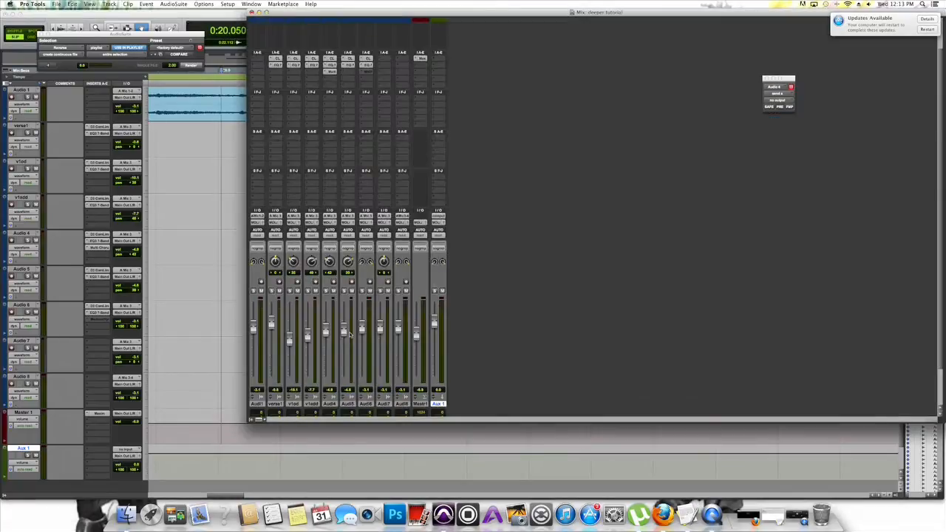
mouse_move(412, 77)
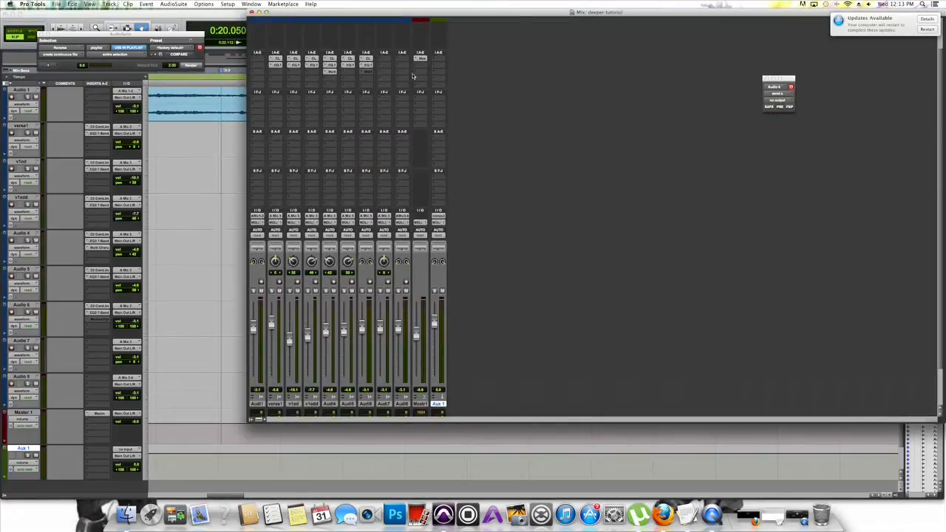
Insert D-Verb on the aux track and load its Medium Hall preset
click(421, 59)
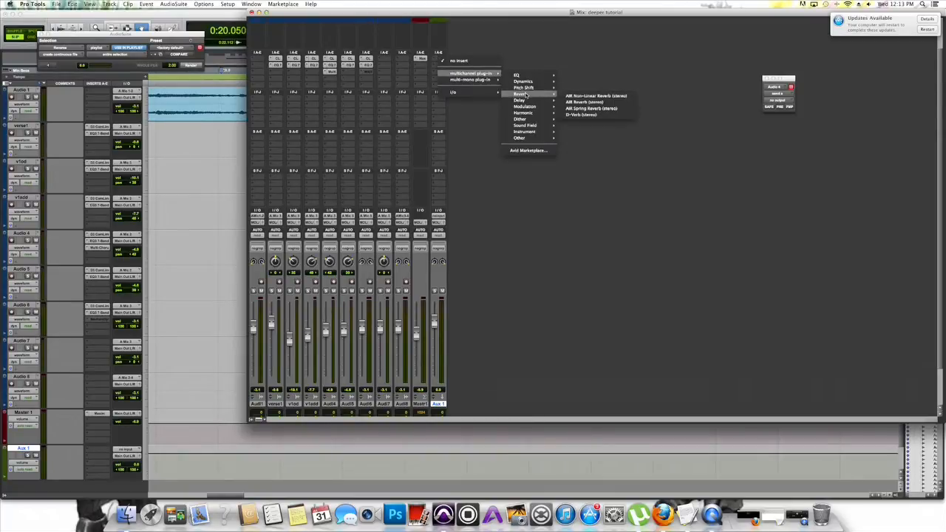
click(580, 115)
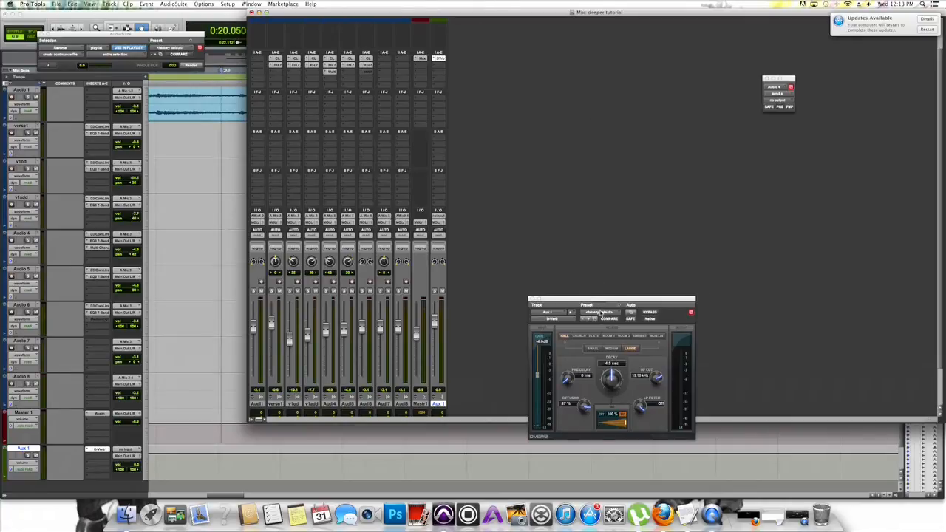
click(599, 312)
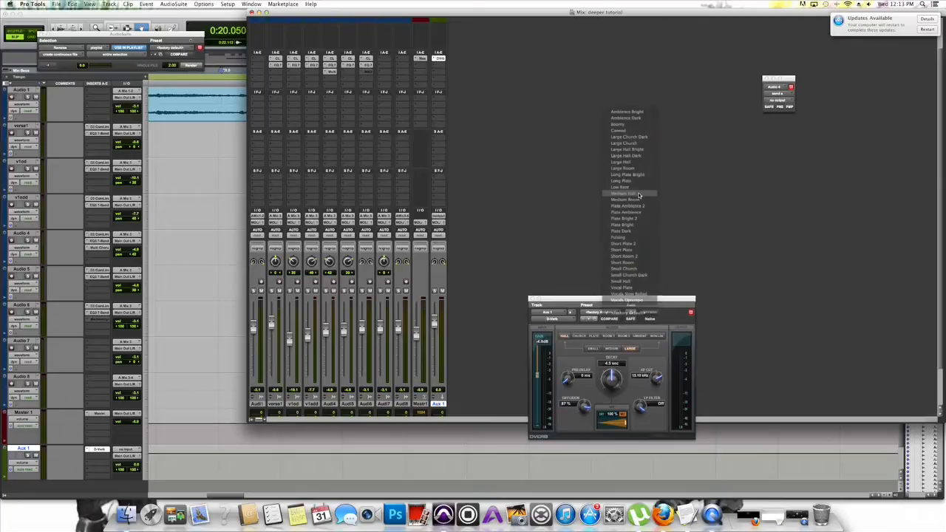
click(622, 192)
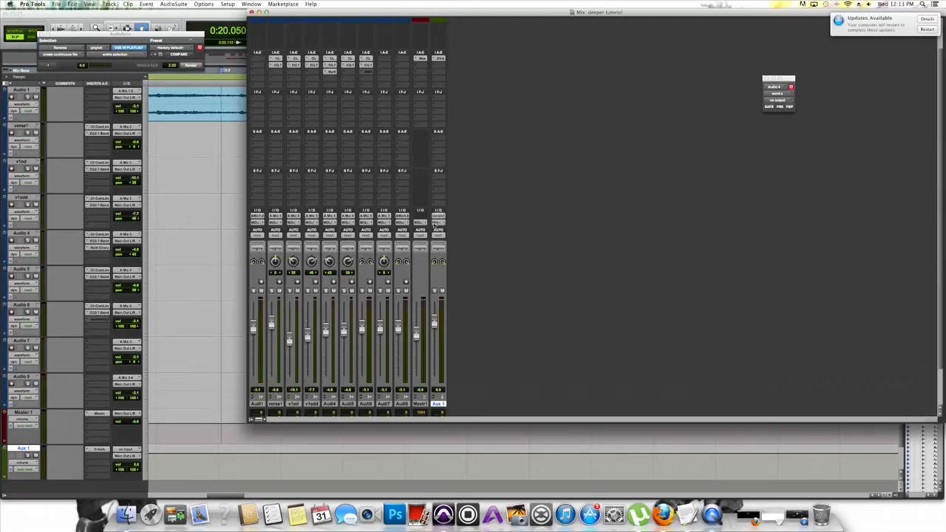
Set the aux track's input to a stereo bus and rename that bus 'rver'
click(436, 216)
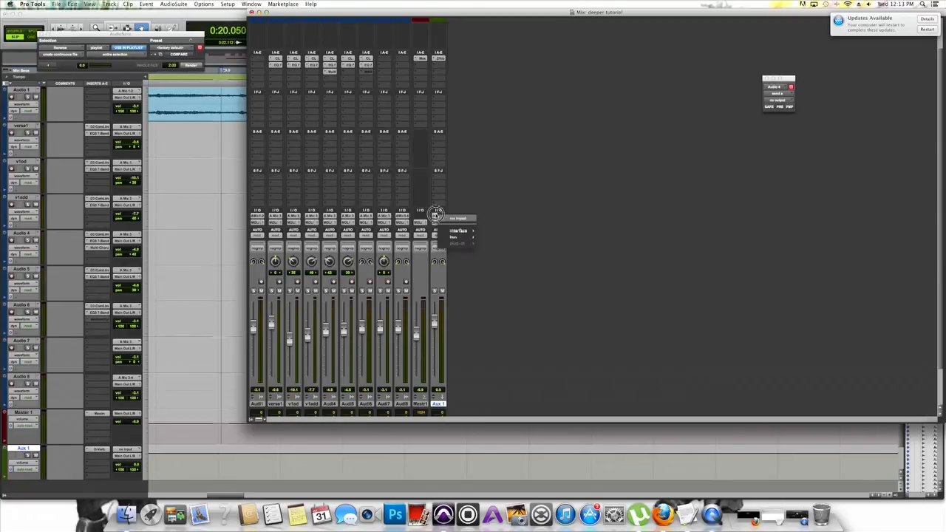
click(455, 236)
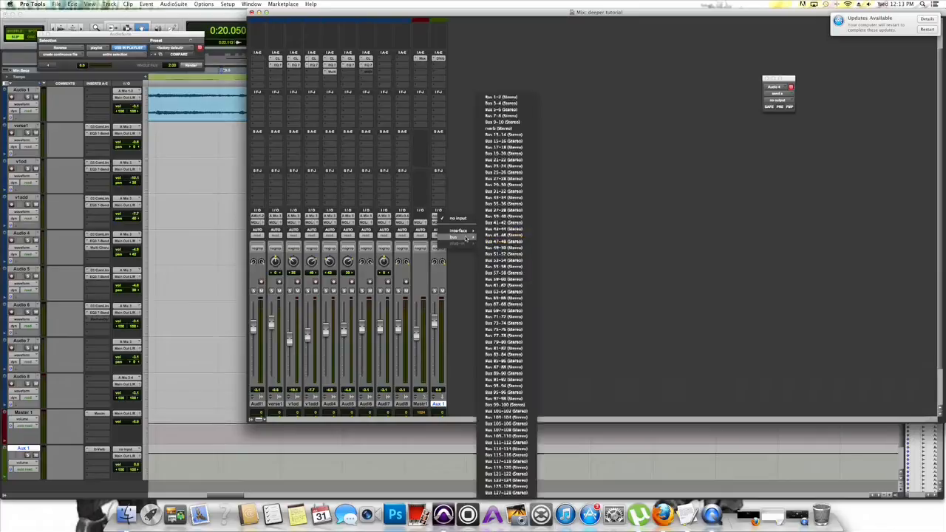
mouse_move(506, 136)
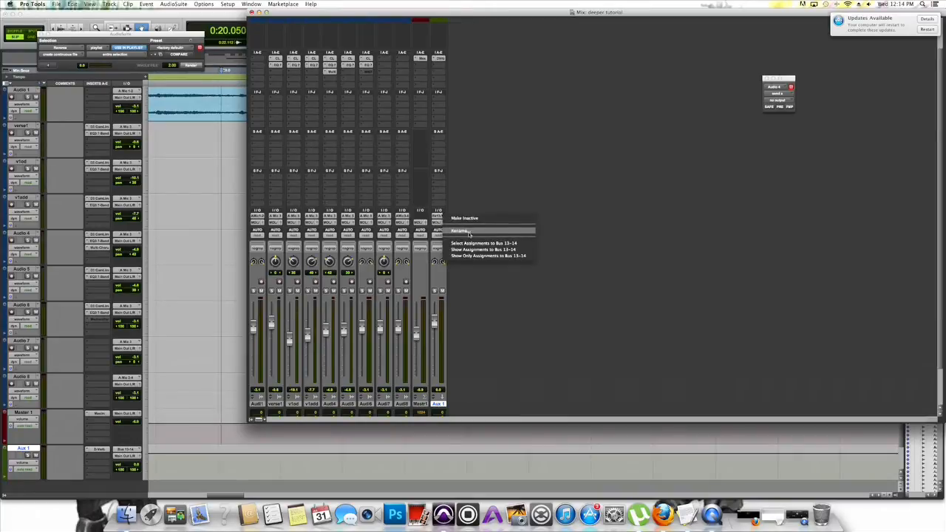
click(458, 231)
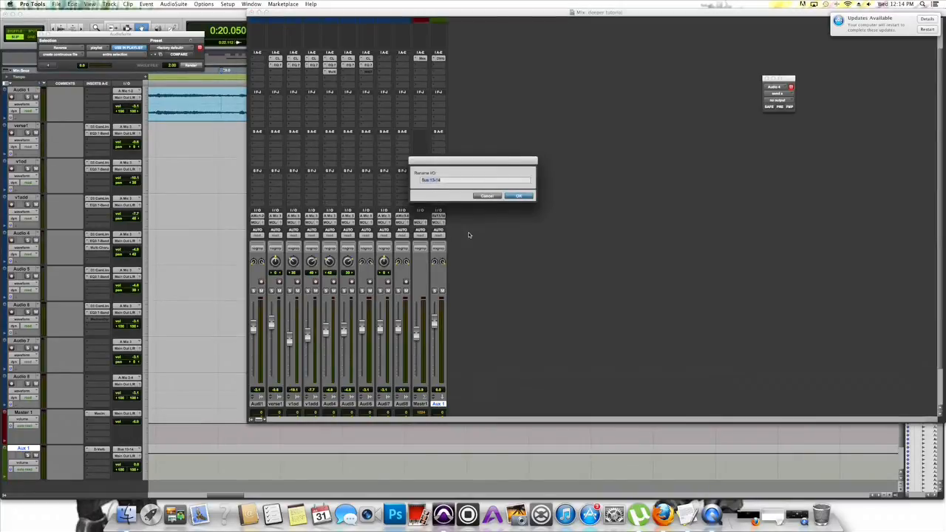
text(rverb)
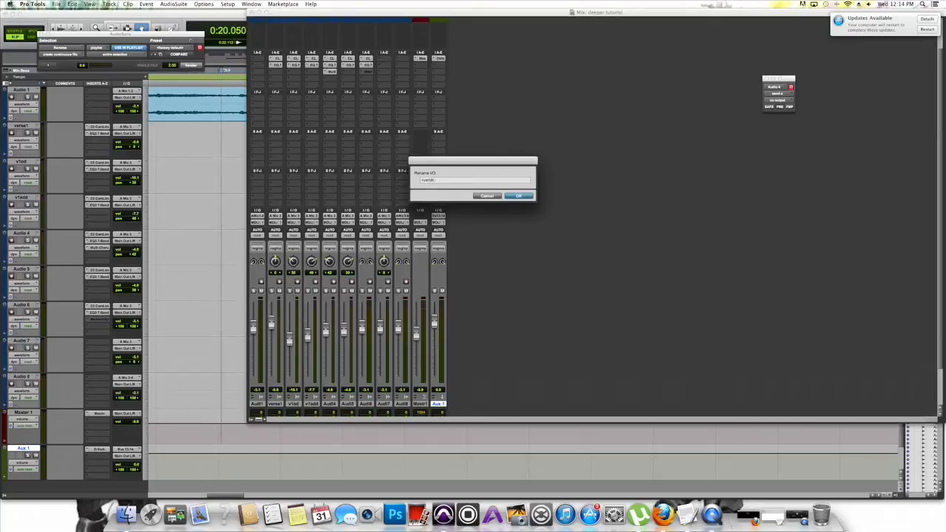
click(518, 196)
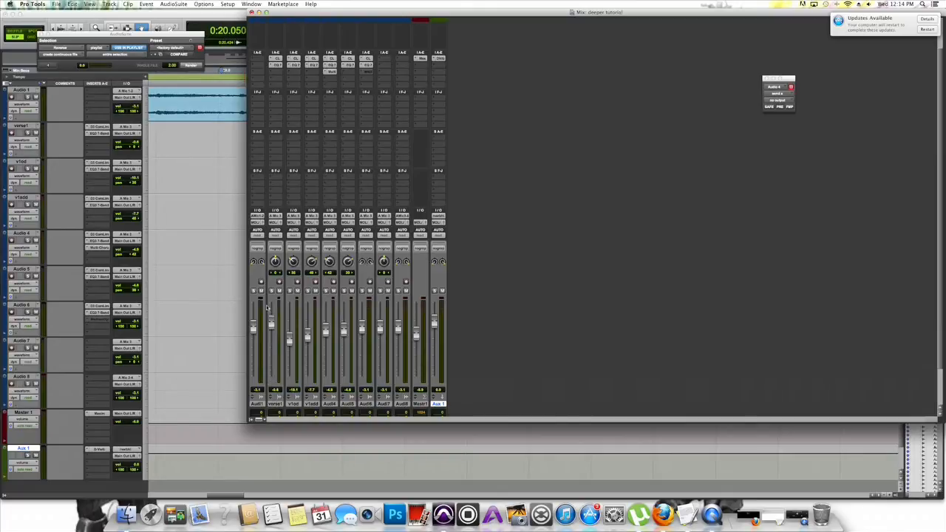
mouse_move(272, 138)
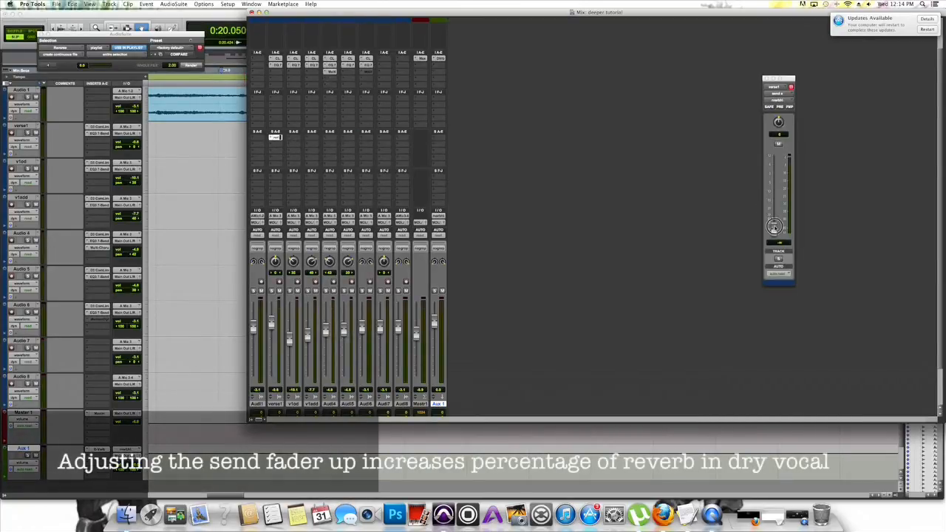
Raise the vocal track's send fader to the reverb bus
drag(775, 228, 774, 212)
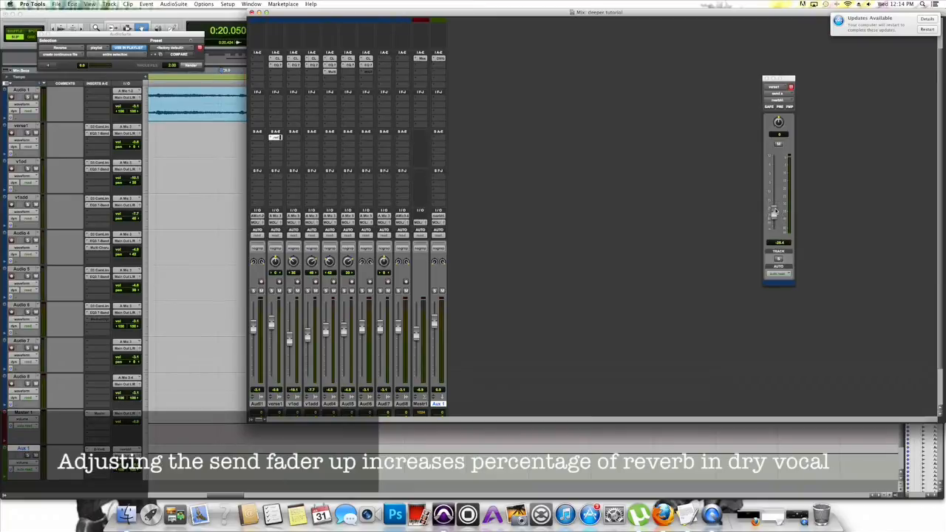